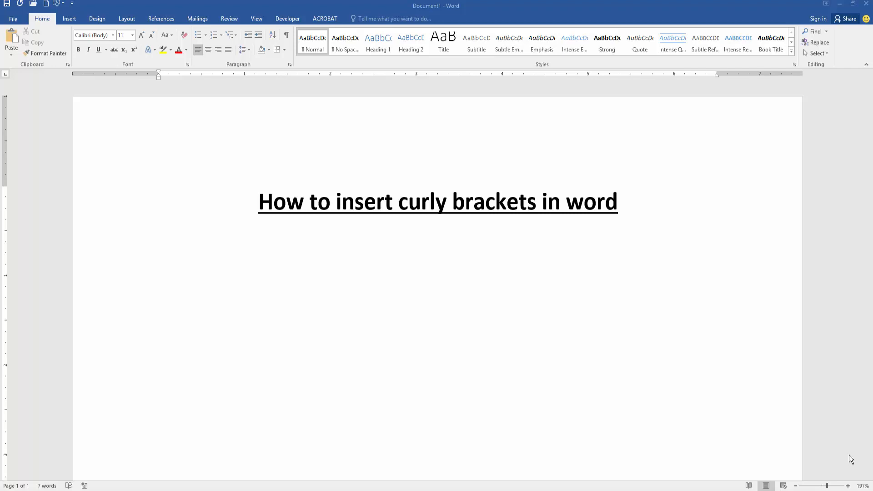
mouse_move(175, 248)
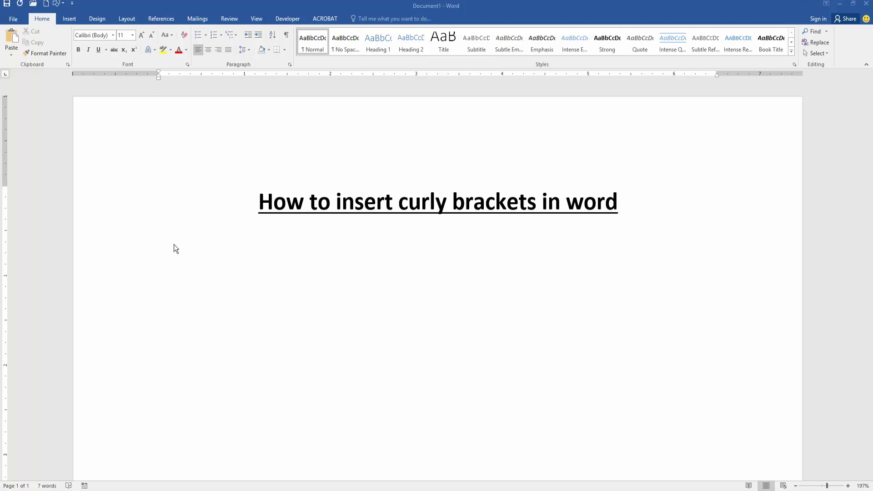
Insert a new blank equation on the line below the heading.
click(158, 237)
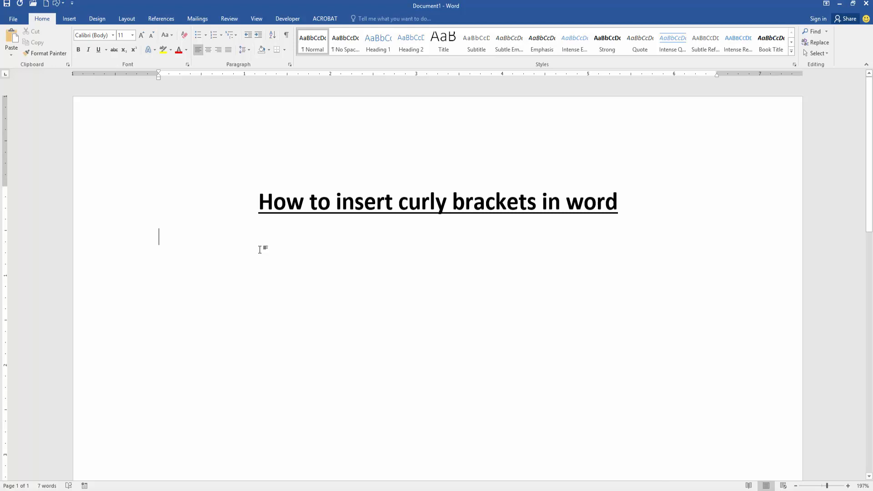
click(69, 18)
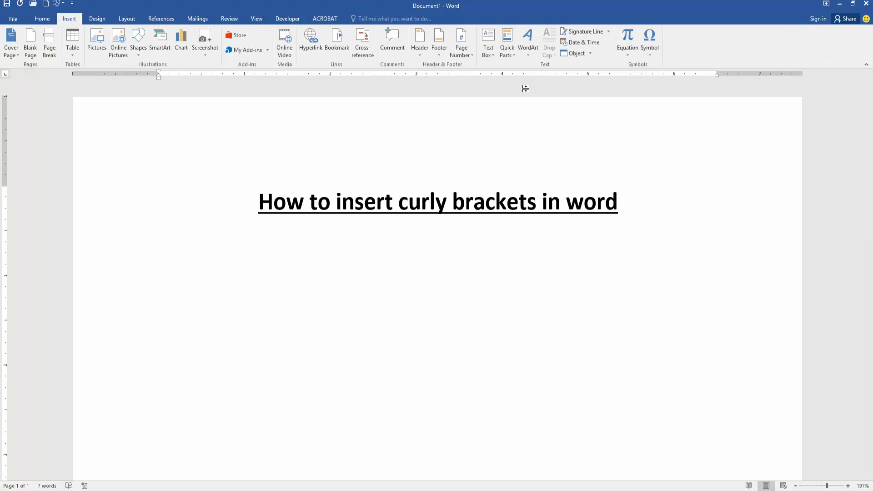
click(627, 42)
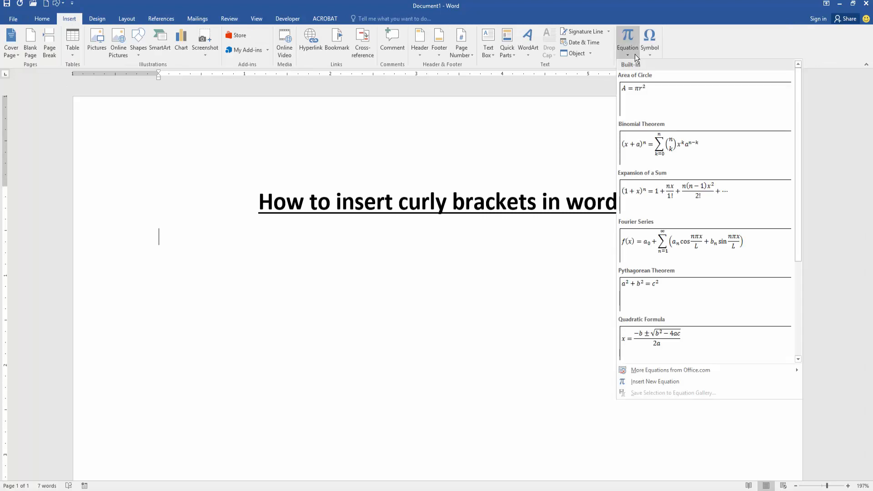
mouse_move(655, 381)
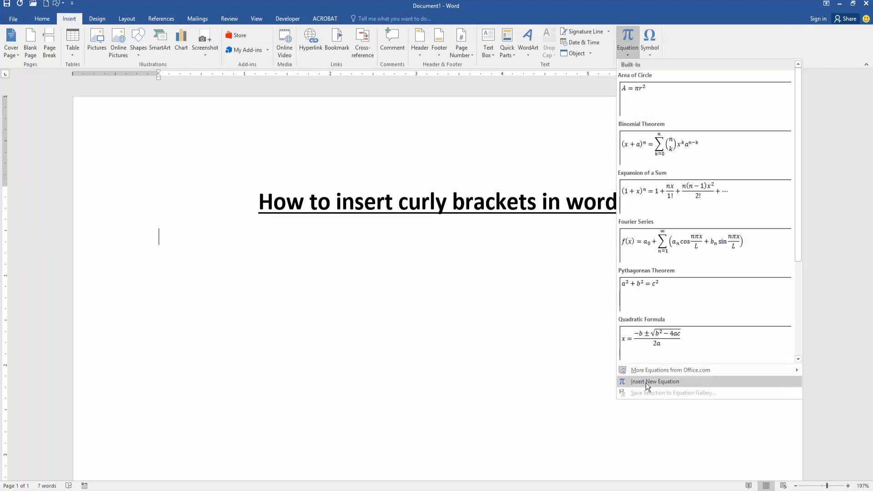
click(654, 381)
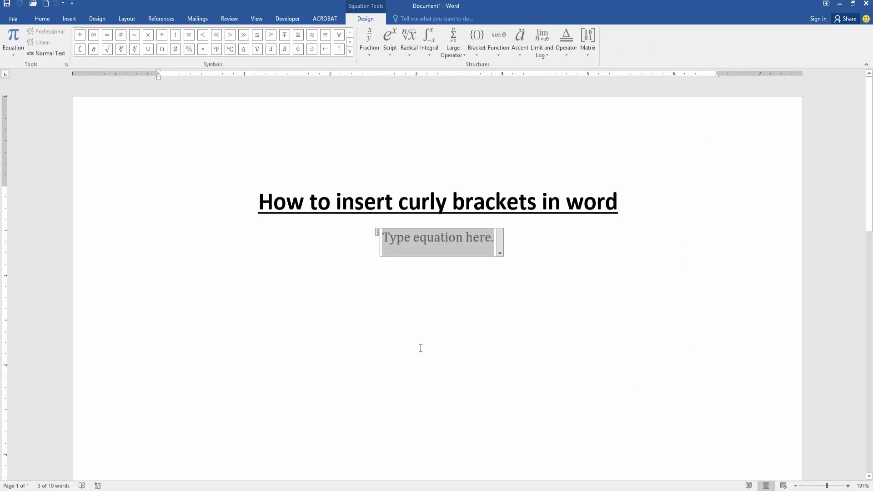
mouse_move(422, 211)
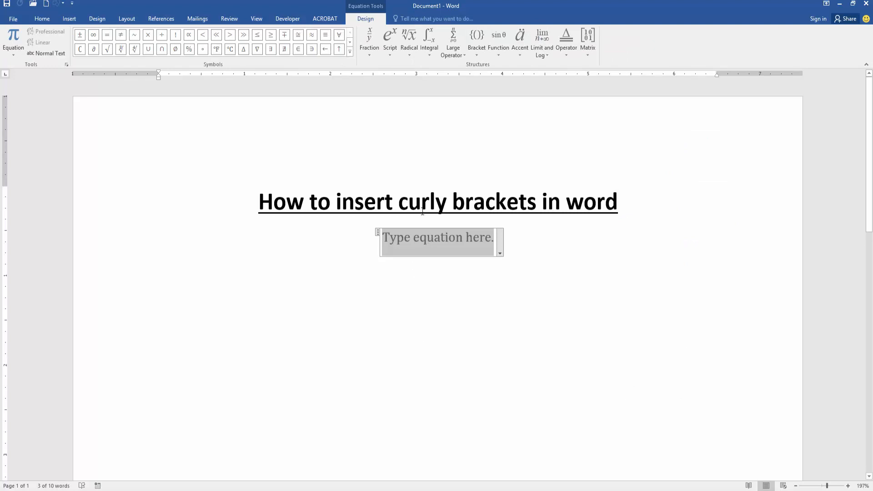
mouse_move(481, 76)
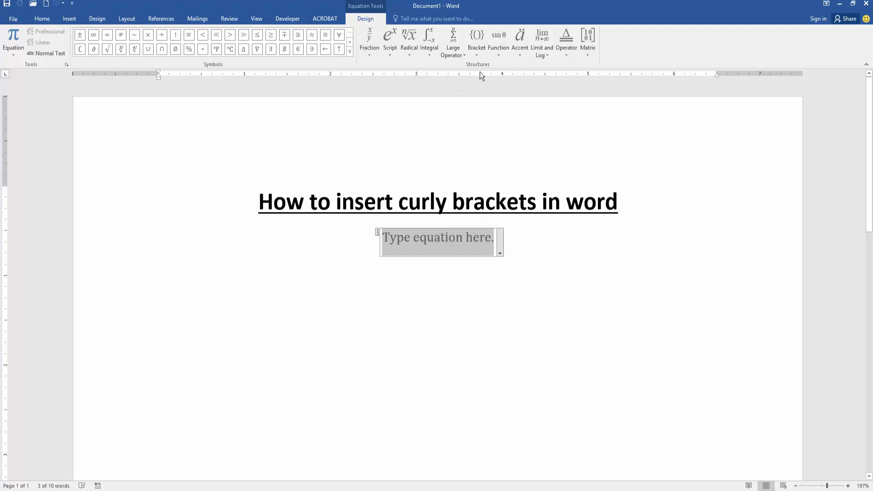
mouse_move(476, 42)
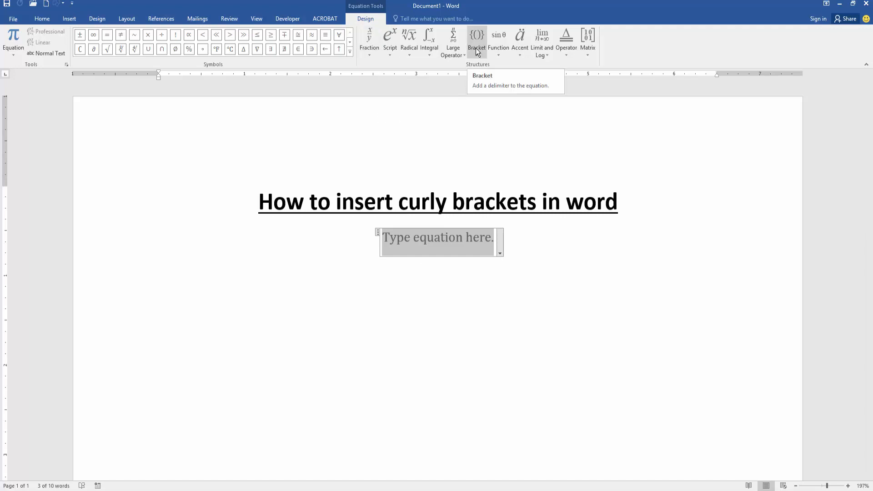
Insert the three-row curly bracket from the Bracket gallery's Cases and Stacks.
click(476, 40)
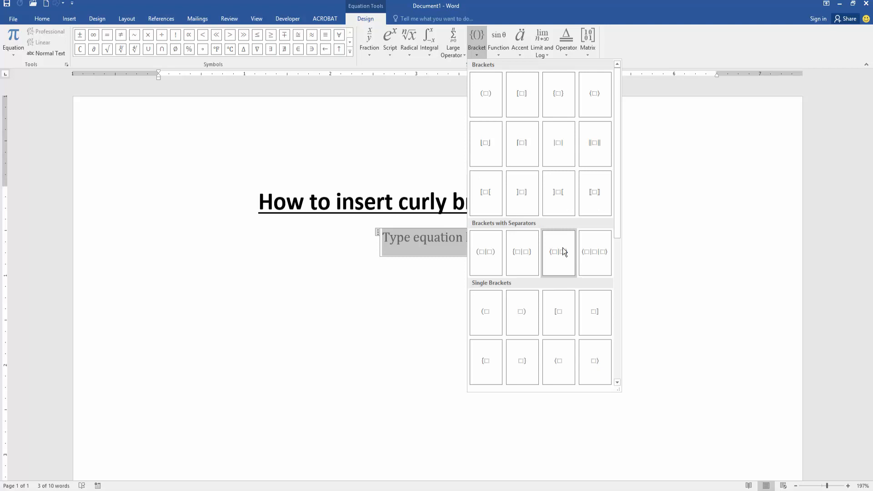
scroll(down, 3)
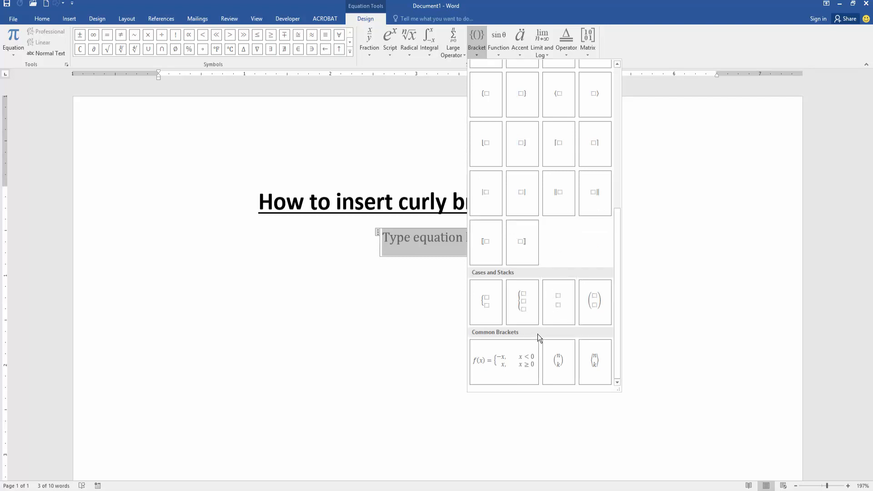
scroll(up, 3)
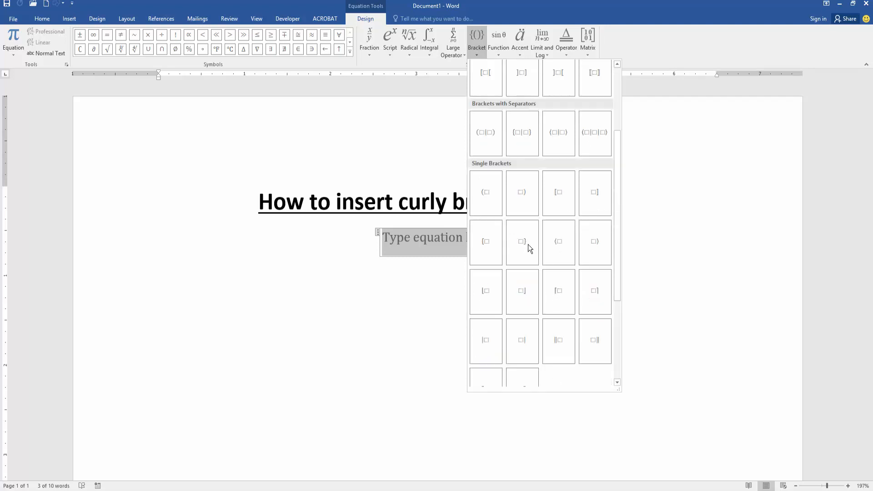
scroll(down, 3)
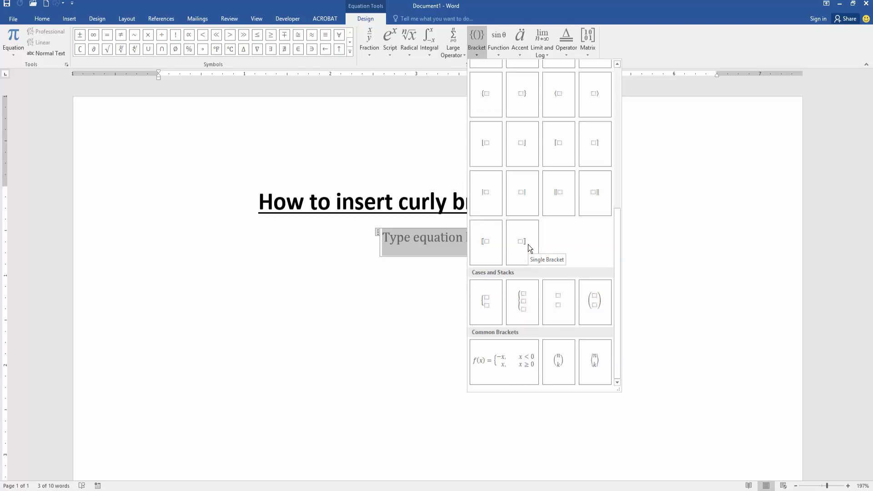
mouse_move(522, 302)
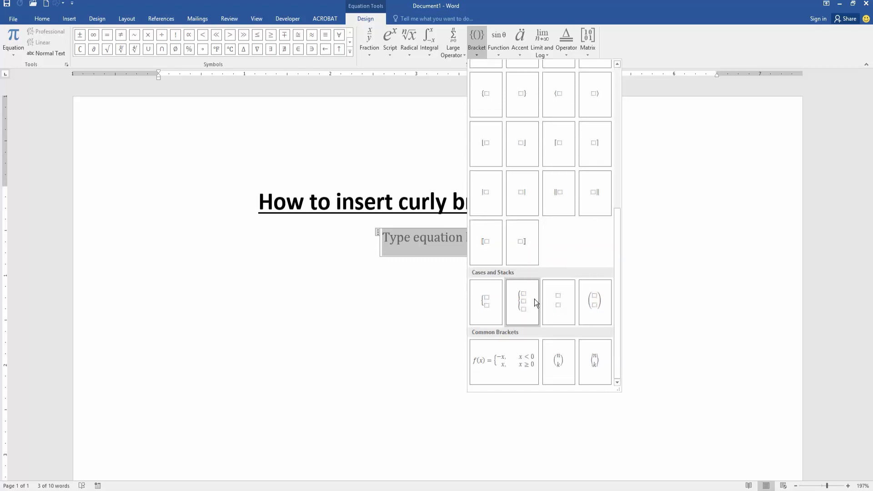
click(522, 302)
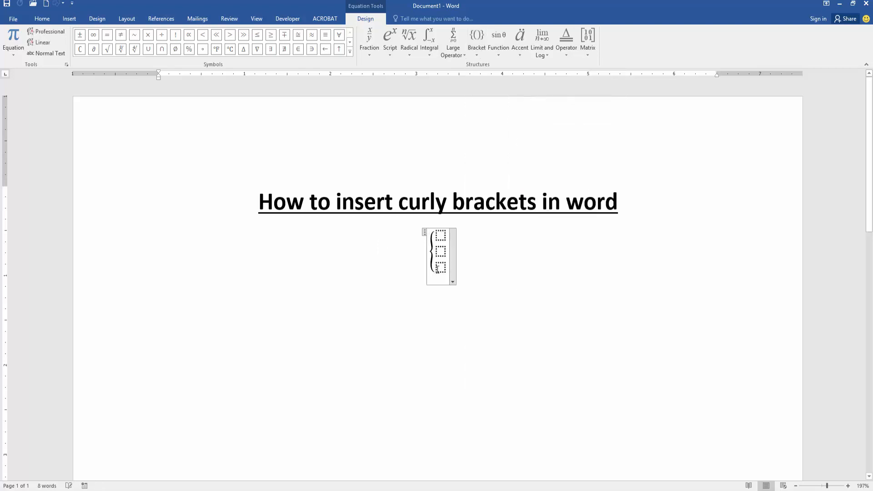
Fill the bracket slots with 2, 4 and 6 and exit the equation.
text(2)
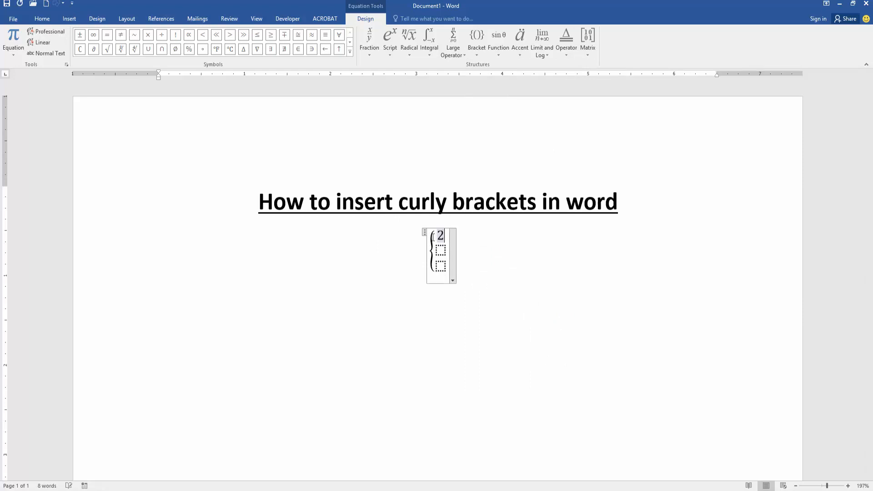
text(4)
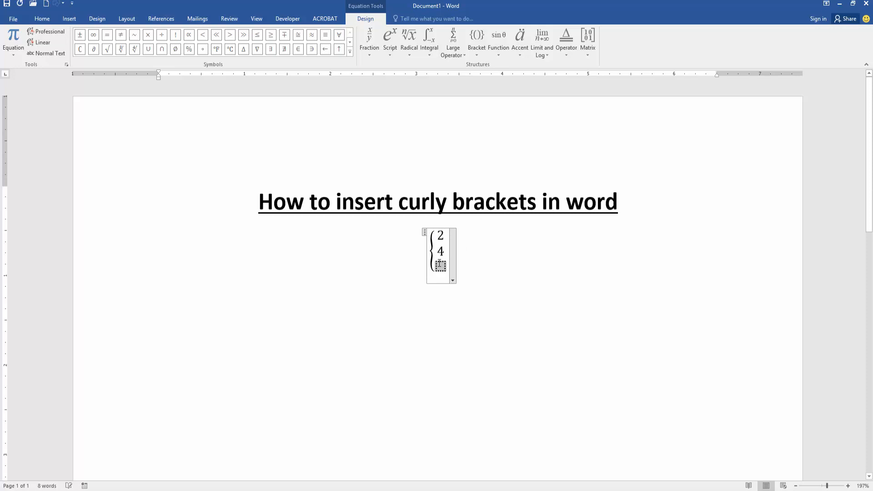
click(606, 301)
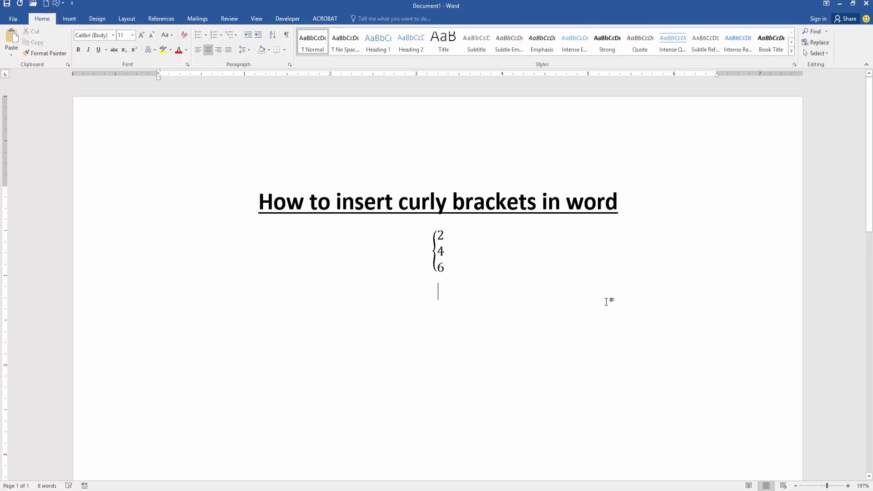
mouse_move(606, 301)
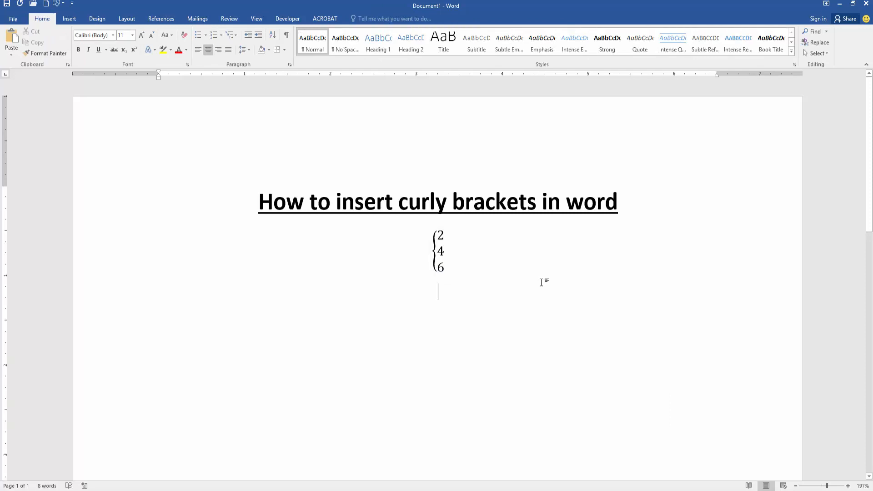
mouse_move(546, 279)
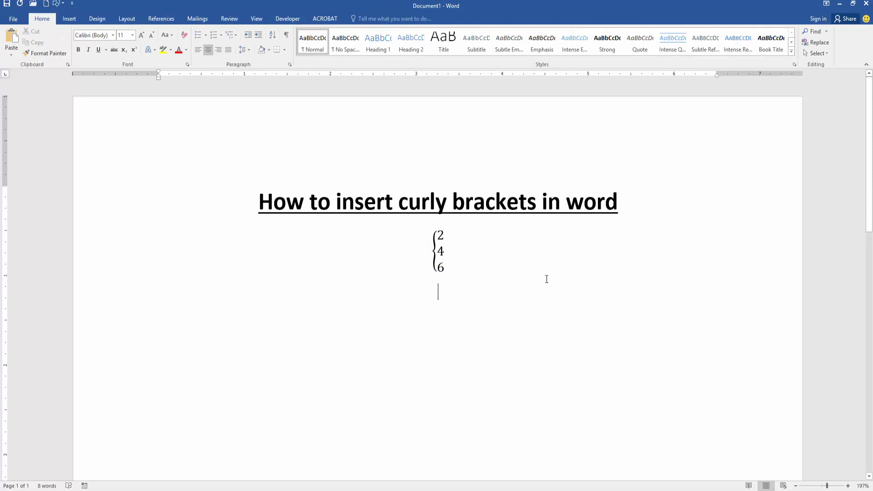